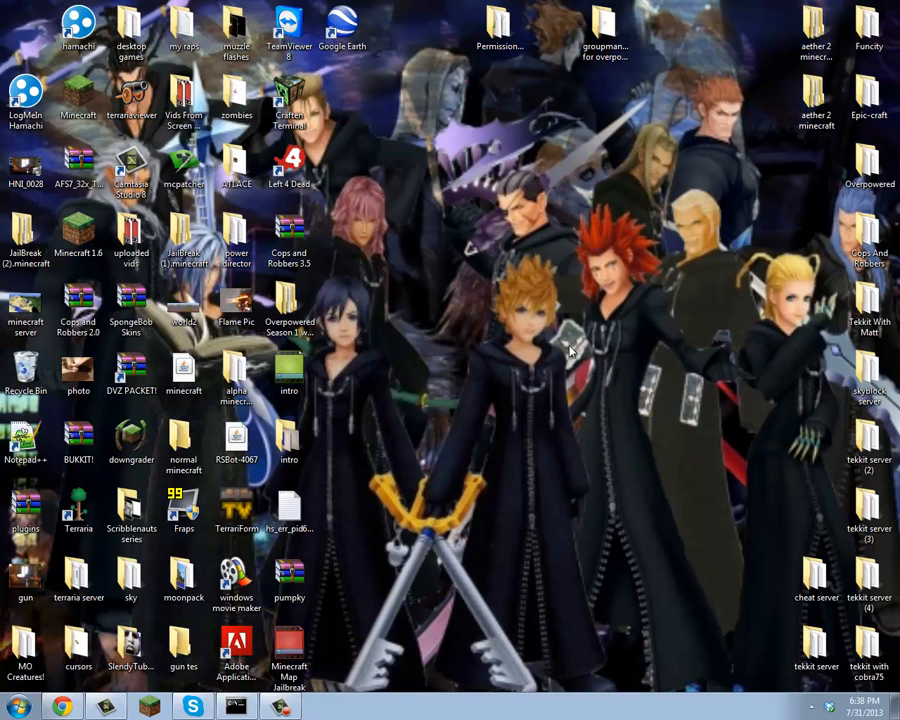
mouse_move(417, 508)
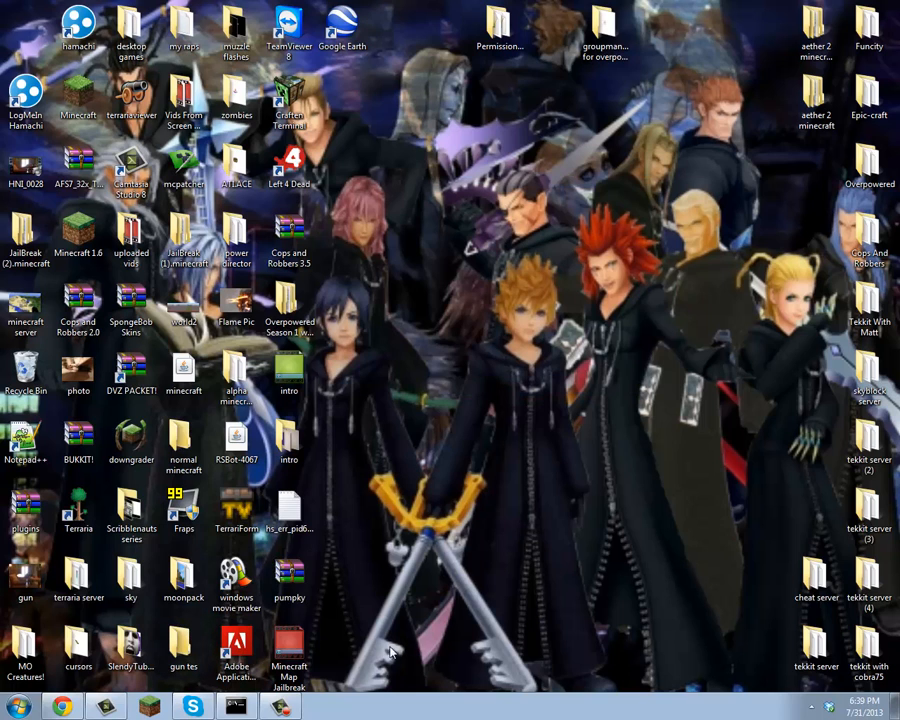
mouse_move(78, 690)
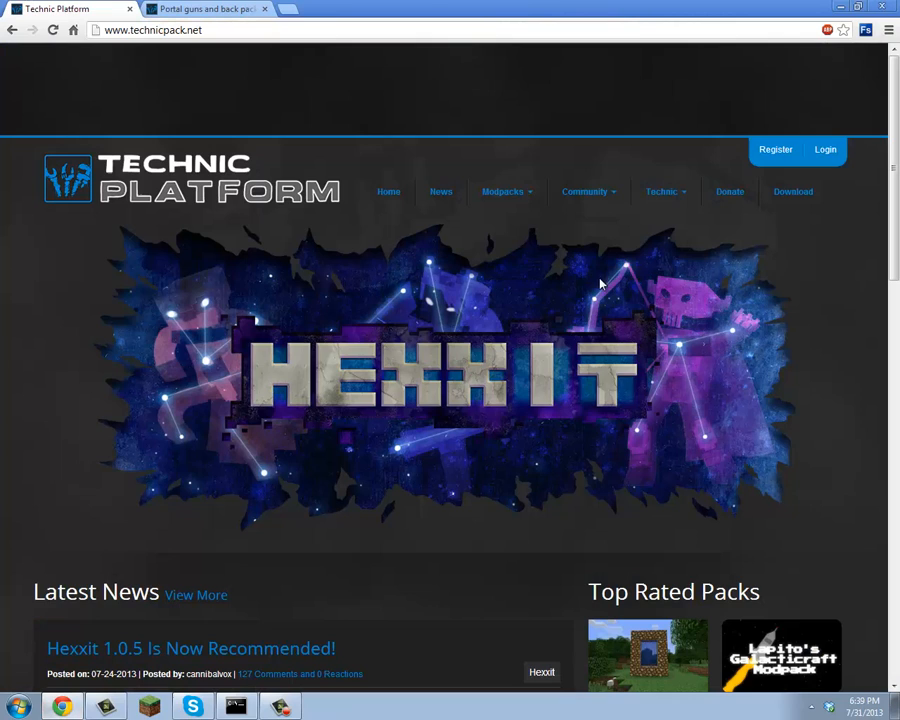
mouse_move(805, 210)
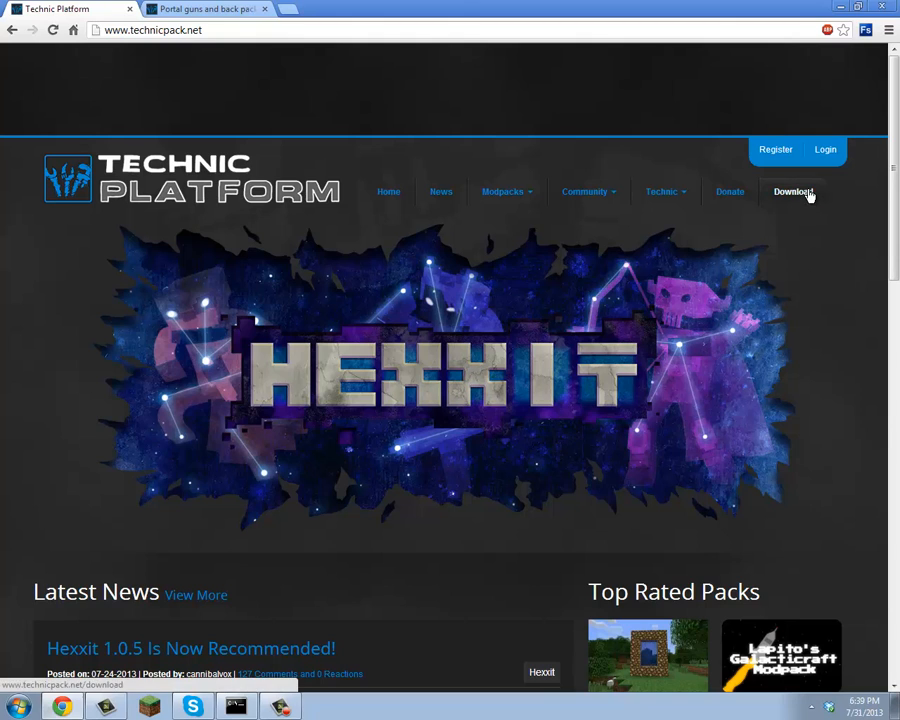
Download TechnicLauncher.exe for Windows from the Technic site and cancel its security prompt
click(793, 191)
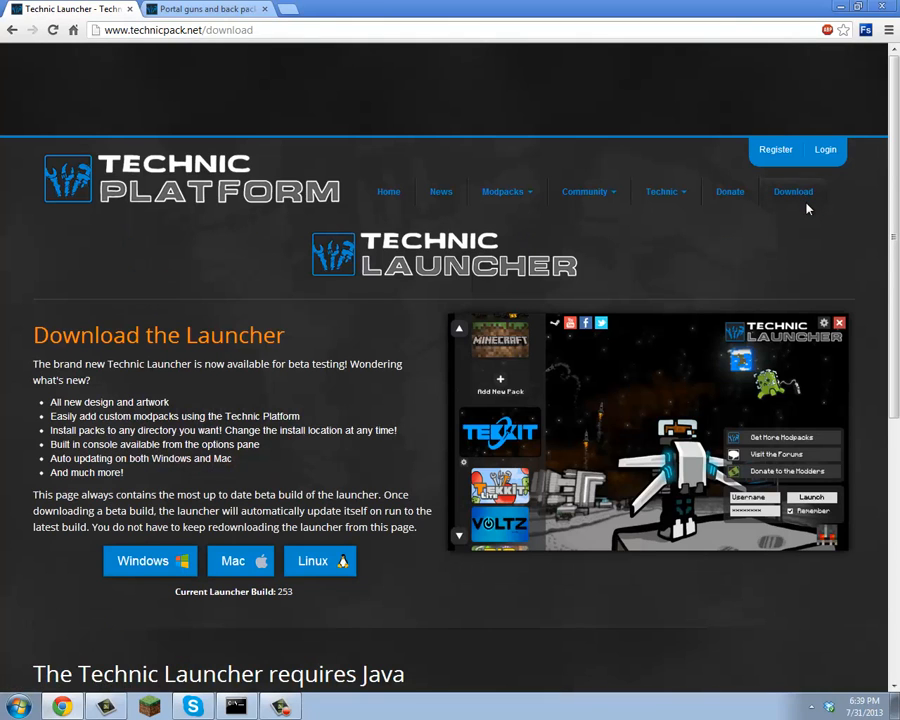
mouse_move(490, 582)
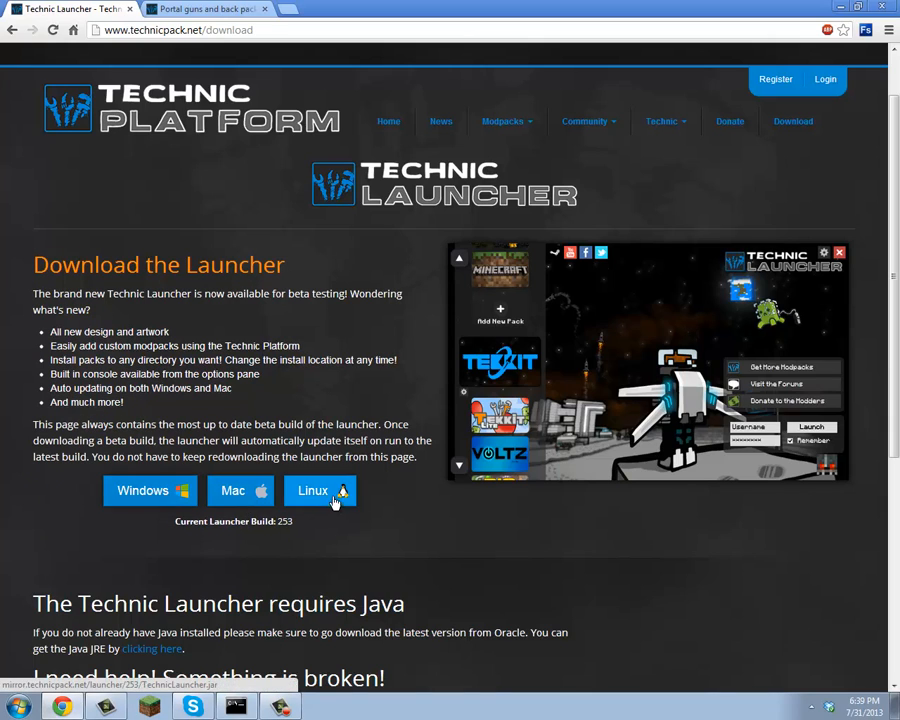
mouse_move(315, 500)
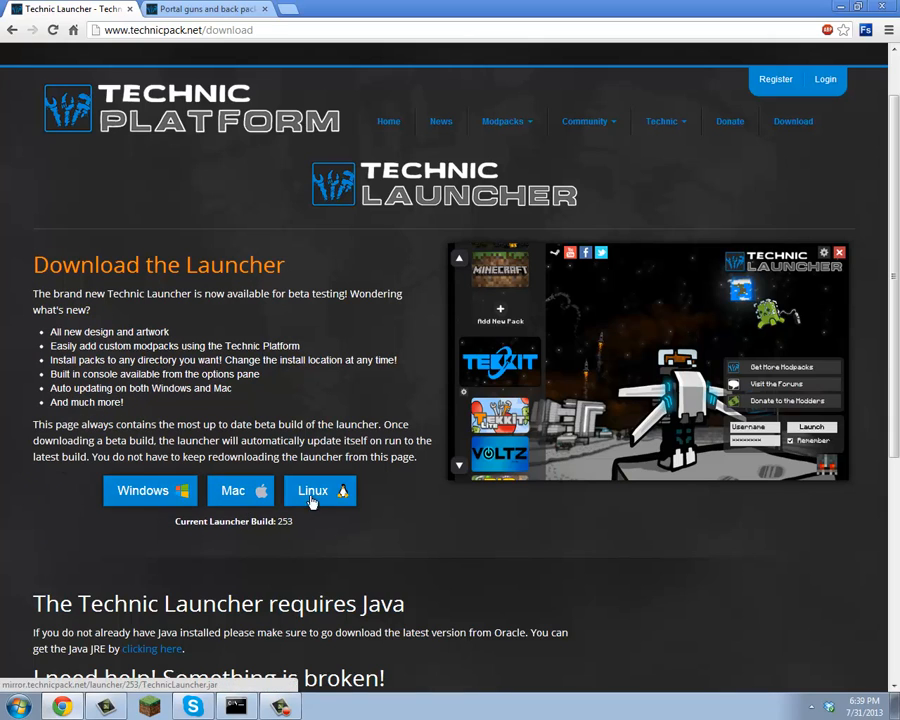
click(312, 490)
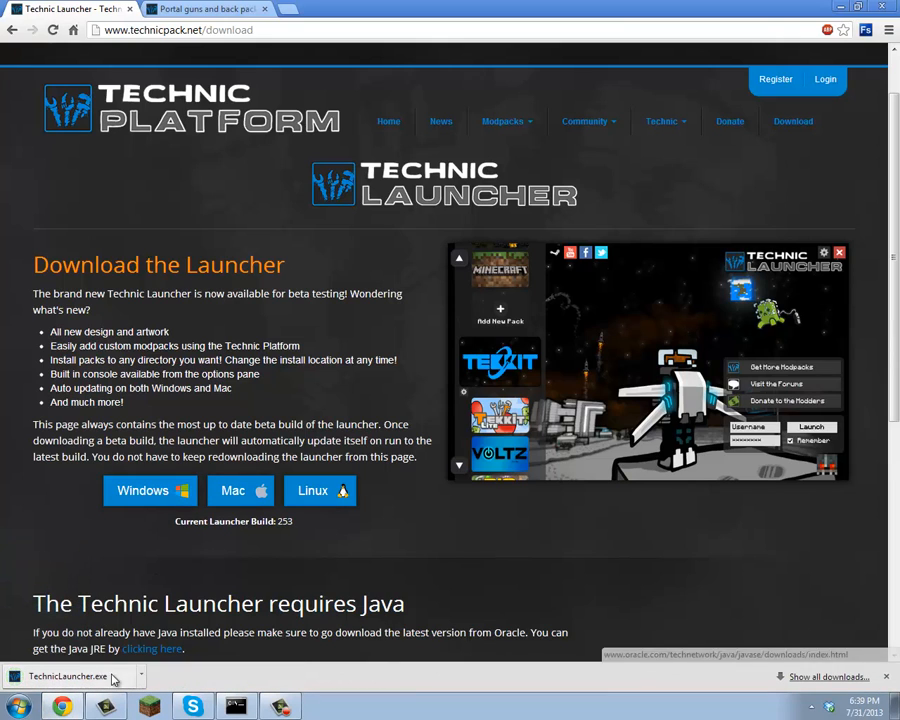
click(68, 676)
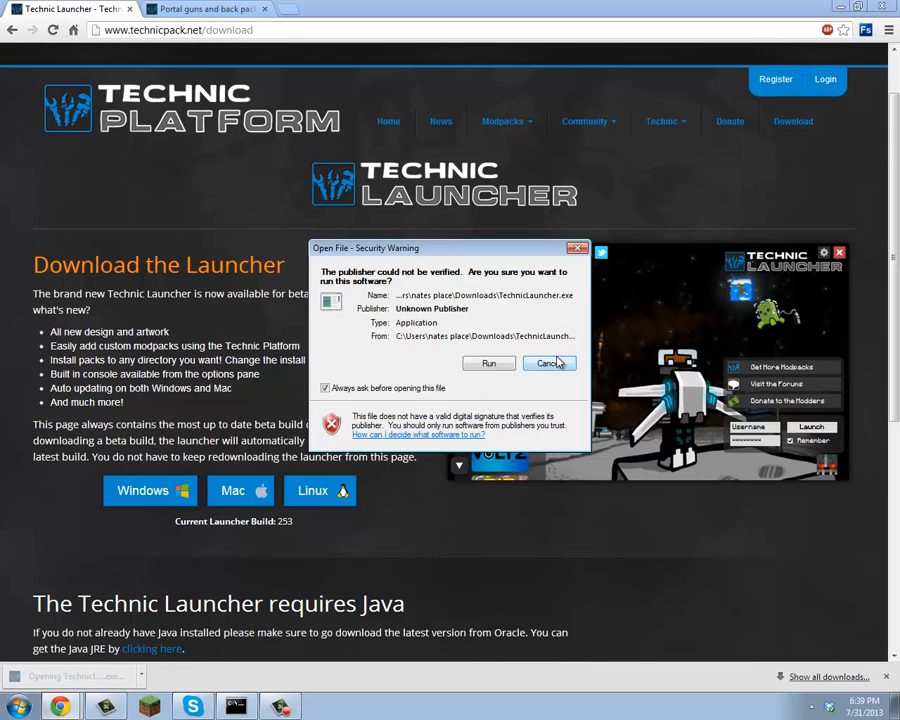
click(549, 363)
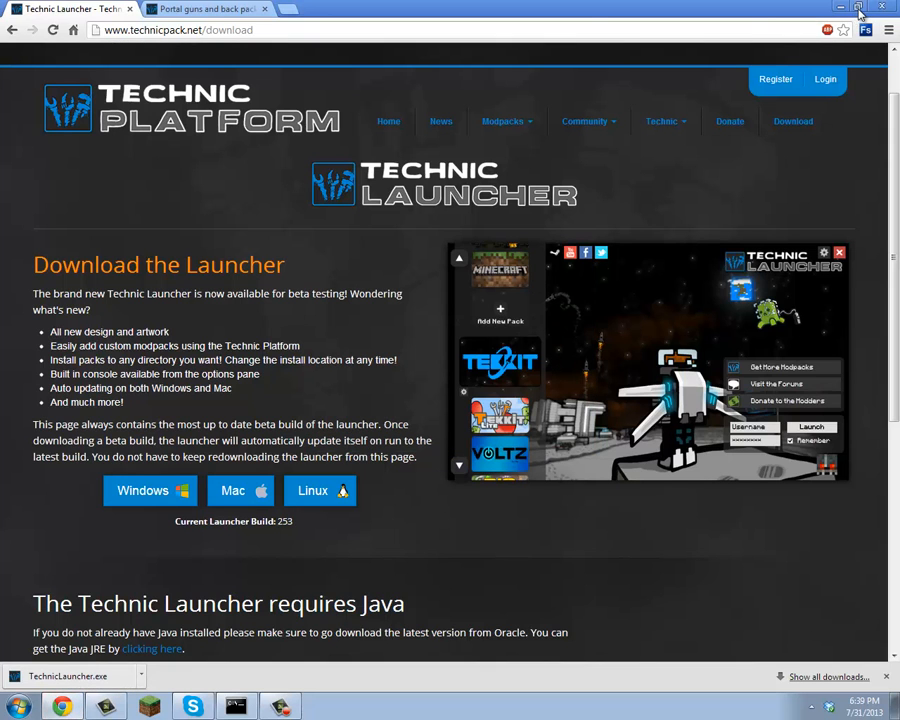
Move TechnicLauncher.exe to the desktop and return Chrome to the modpack page
click(857, 9)
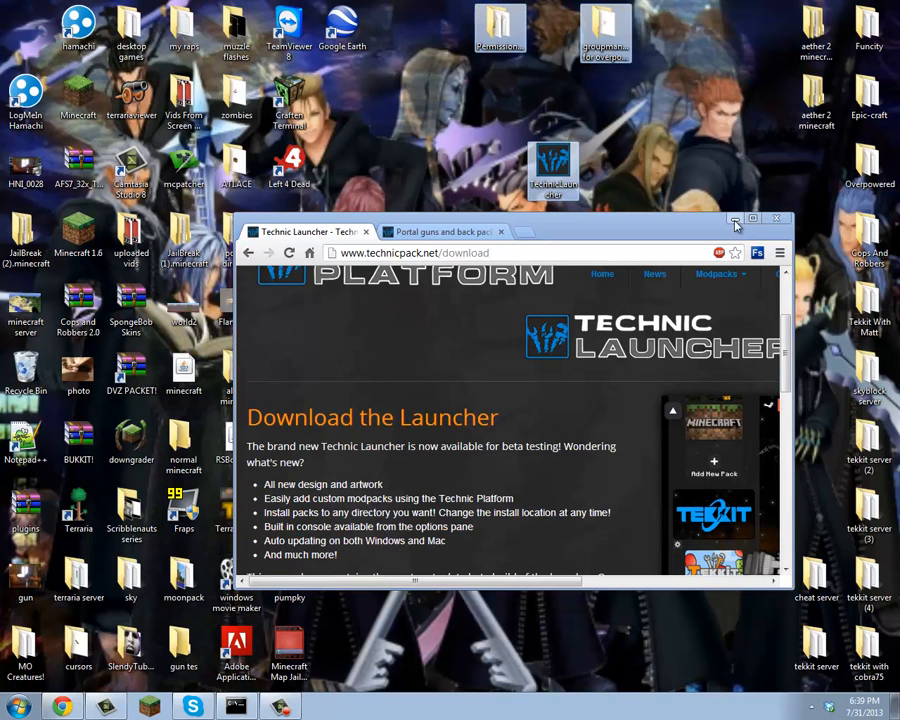
click(753, 218)
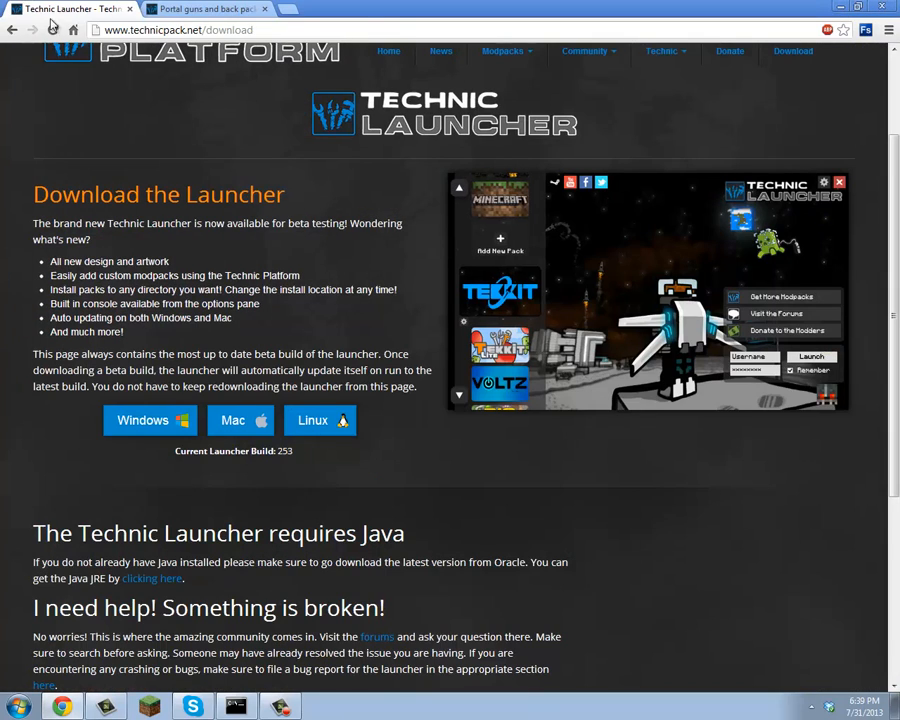
click(205, 9)
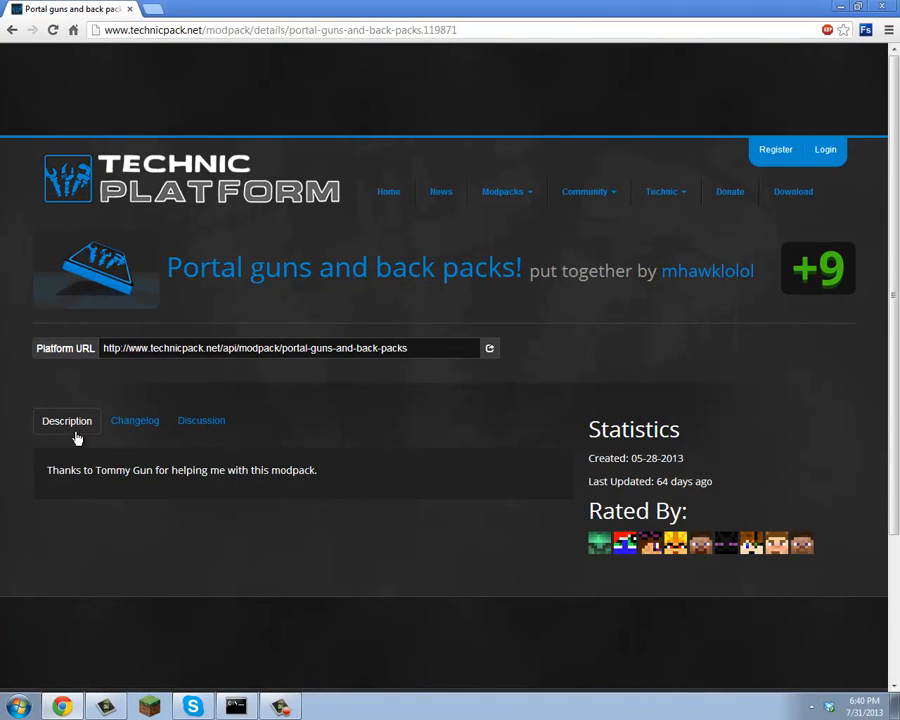
mouse_move(350, 335)
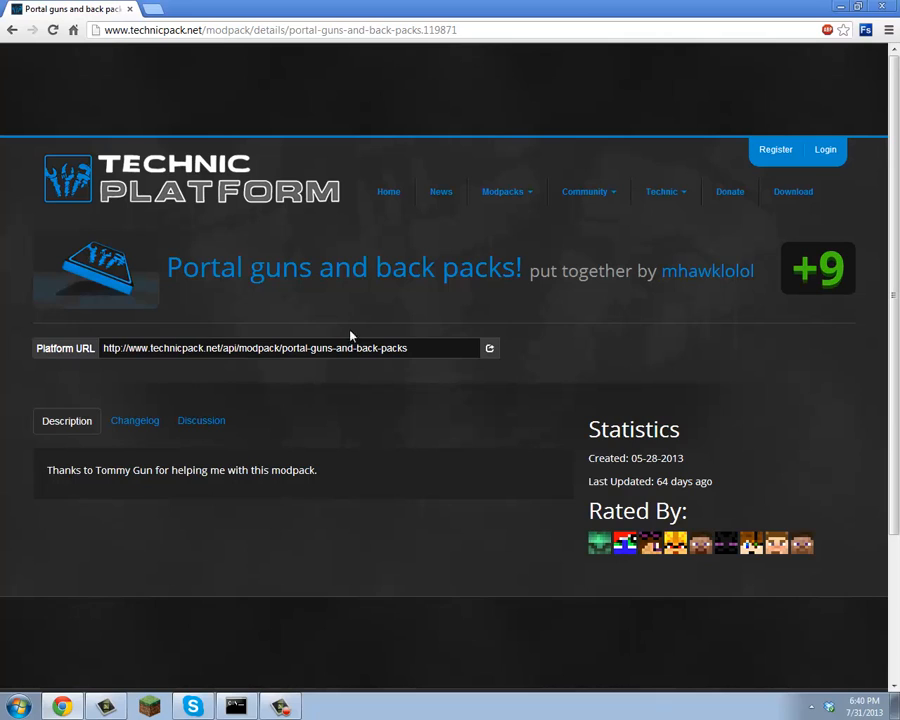
Copy the Platform URL of the 'Portal guns and back packs!' modpack
click(489, 348)
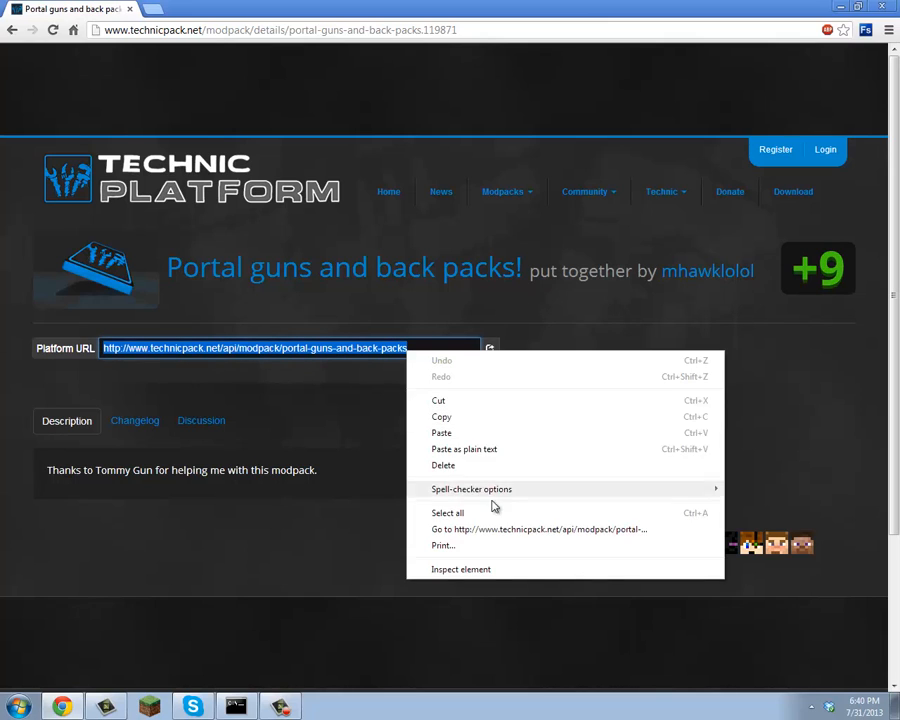
click(470, 421)
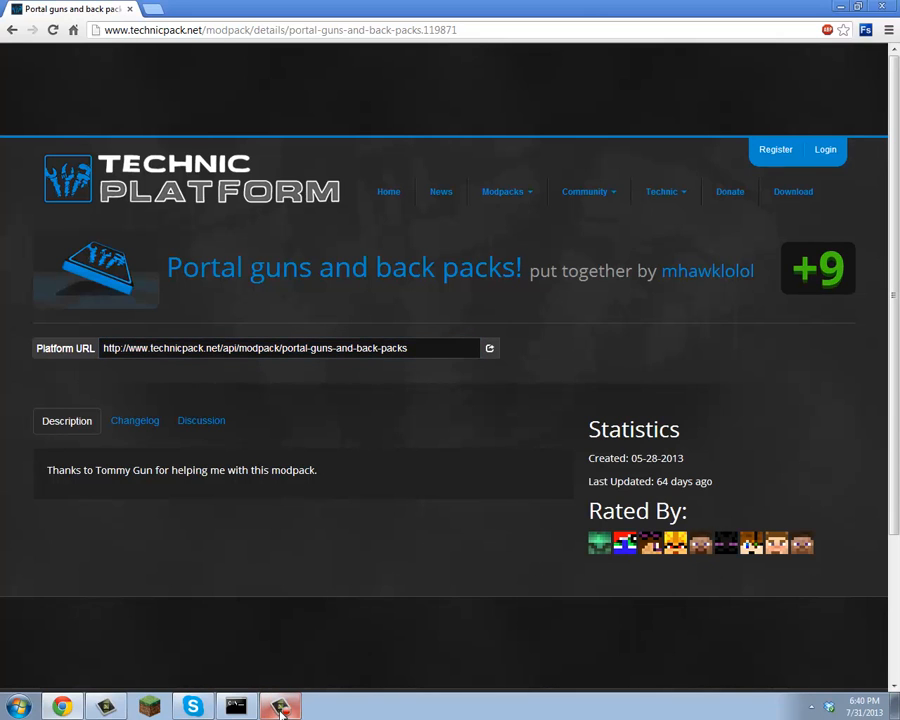
mouse_move(856, 207)
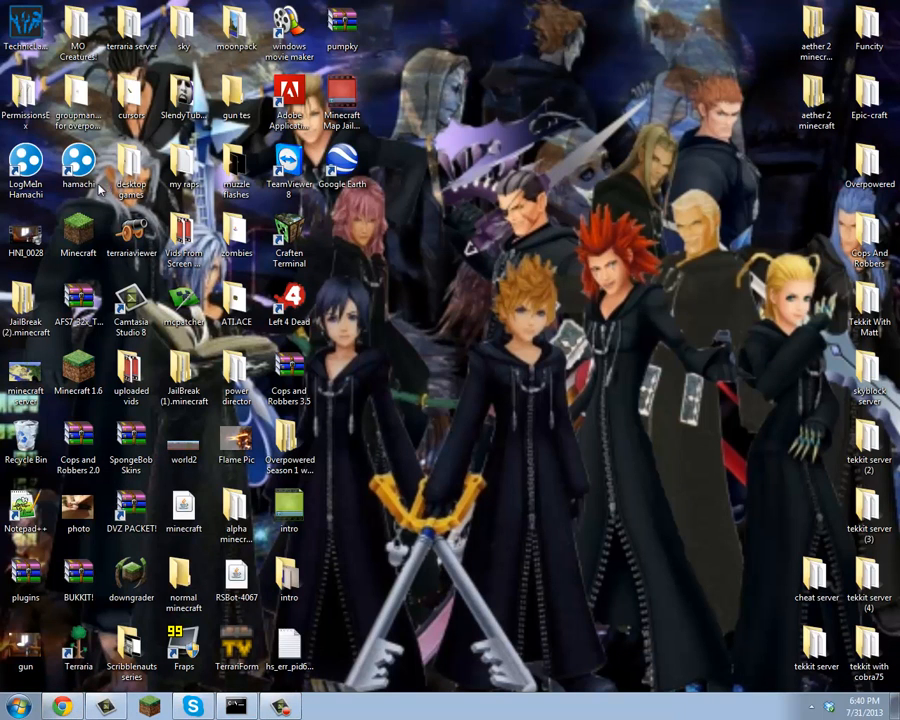
mouse_move(330, 462)
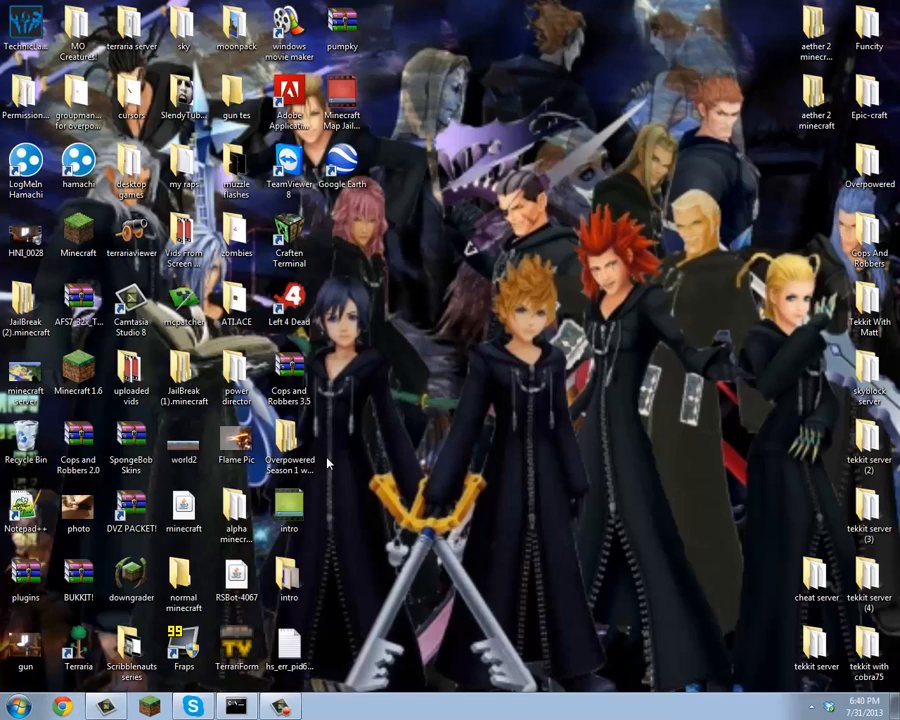
Start TechnicLauncher.exe from its desktop icon
double_click(25, 20)
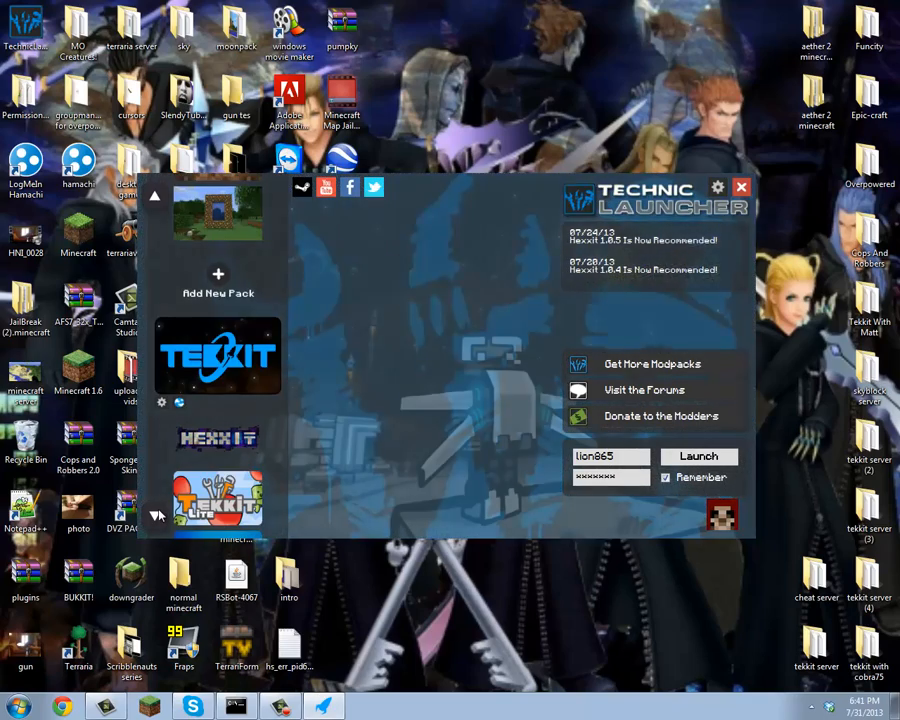
Scroll the modpack list around until the Add New Pack entry shows
scroll(down, 3)
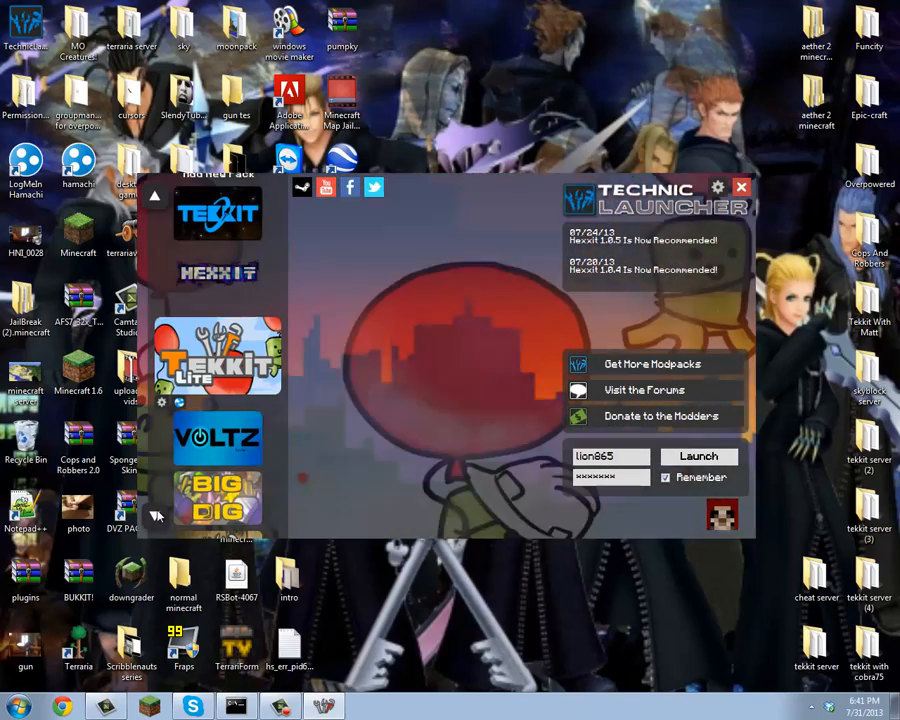
scroll(down, 3)
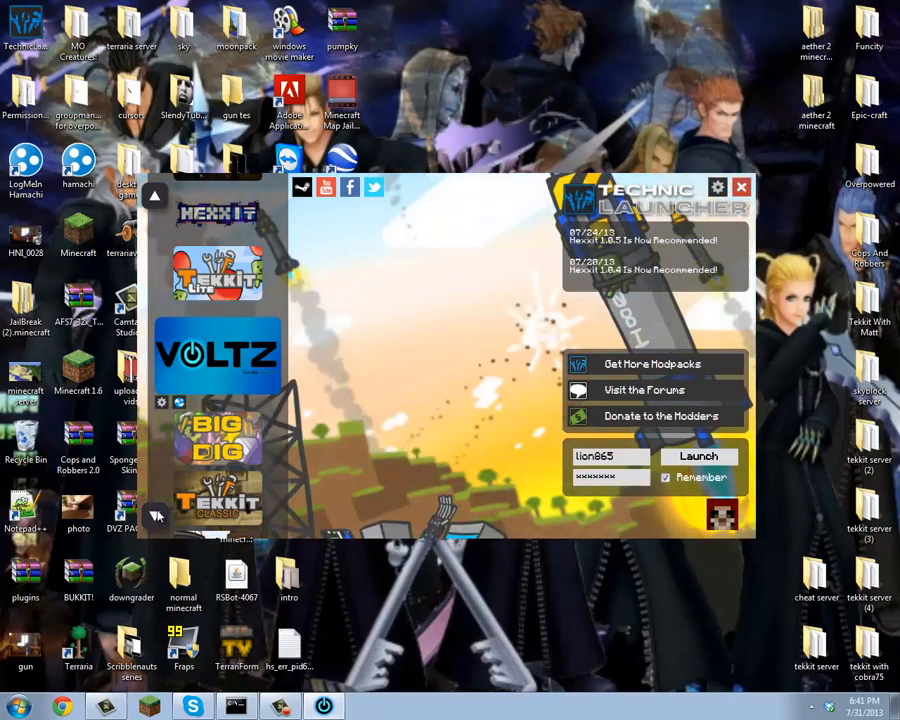
scroll(down, 3)
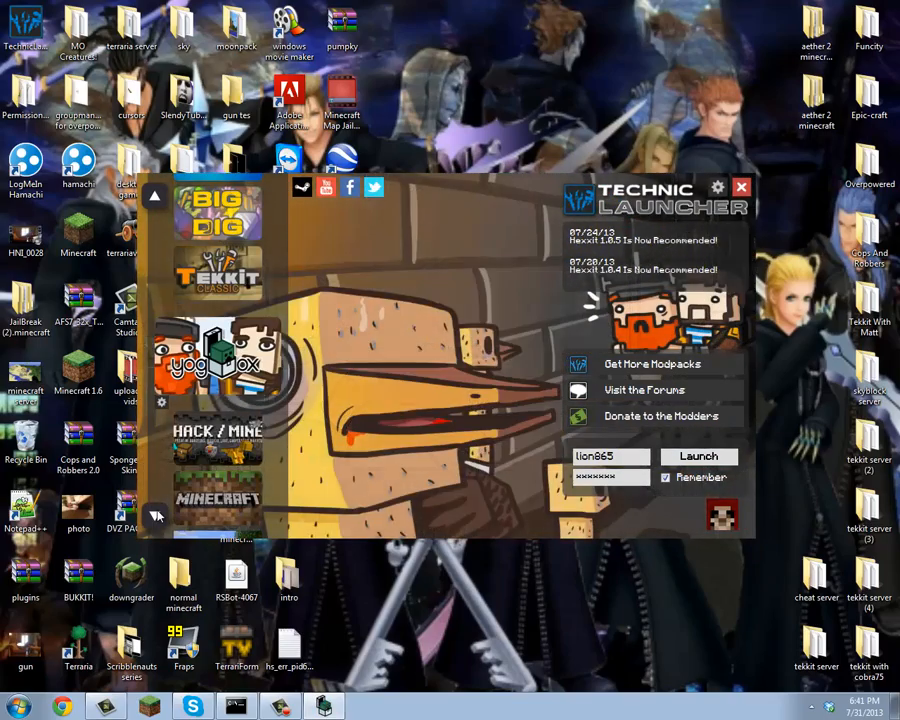
scroll(down, 3)
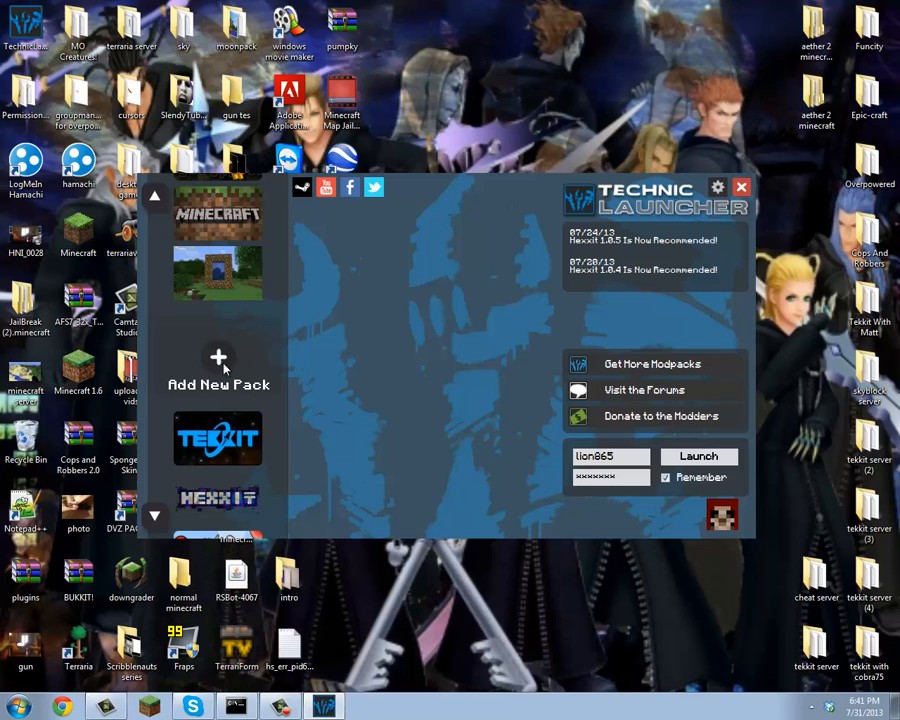
mouse_move(232, 358)
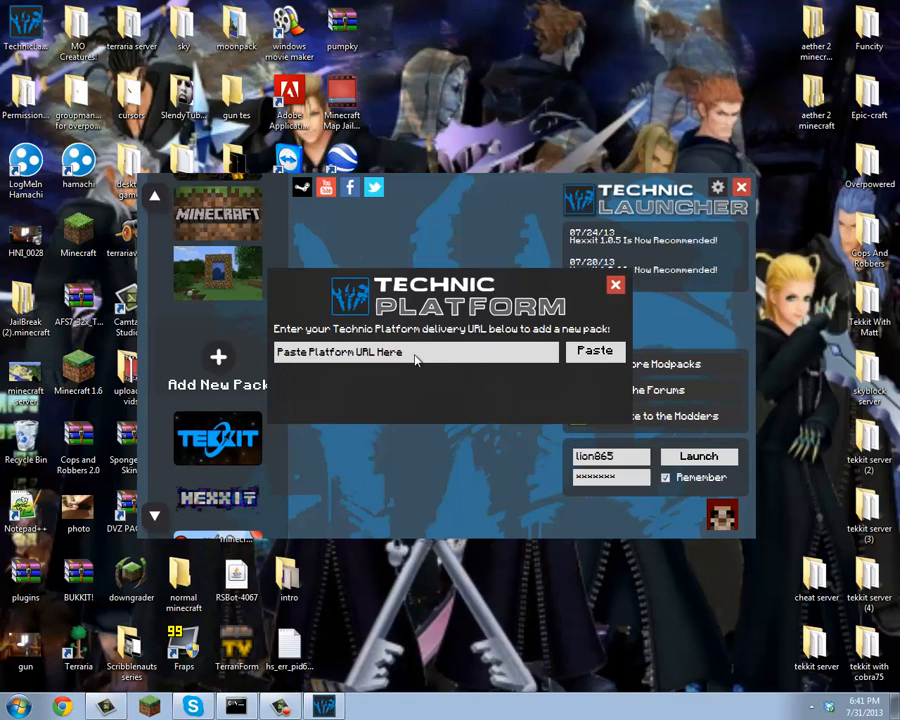
Paste the copied Platform URL and add the Portal guns modpack to the list
click(415, 351)
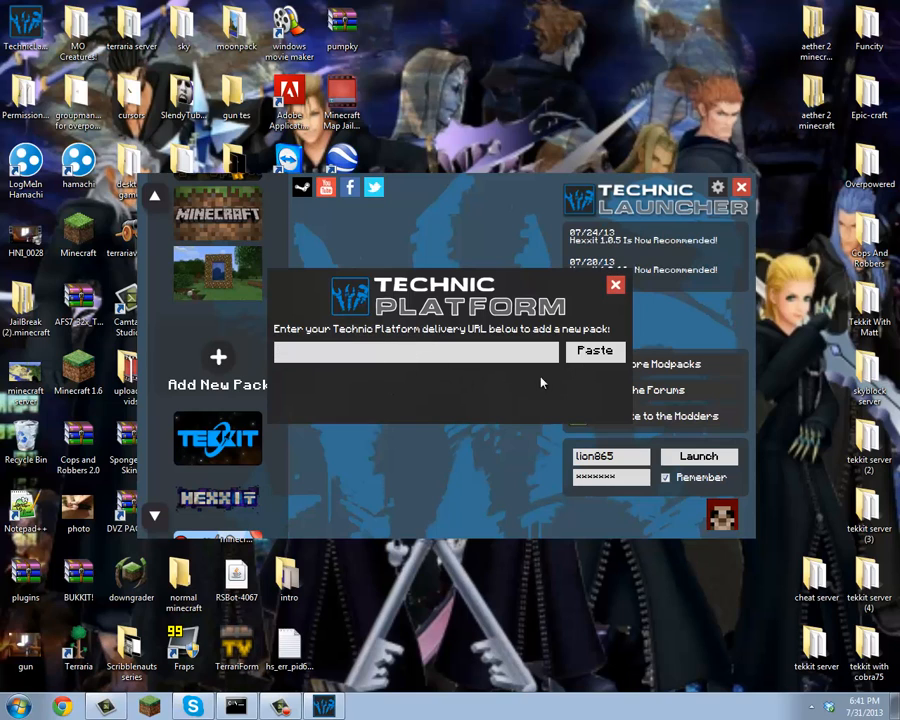
click(595, 350)
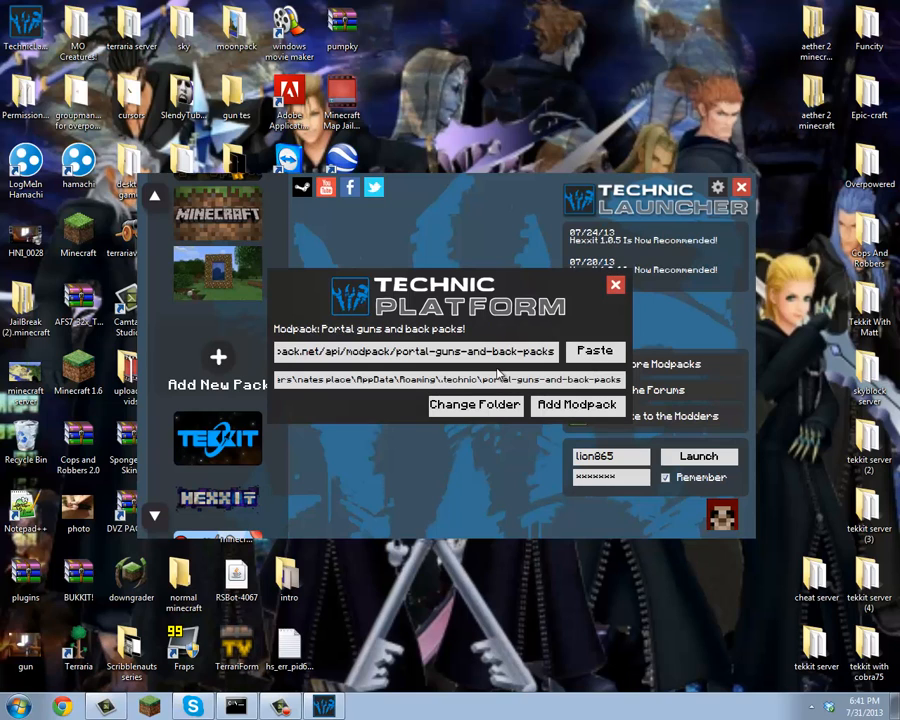
mouse_move(580, 405)
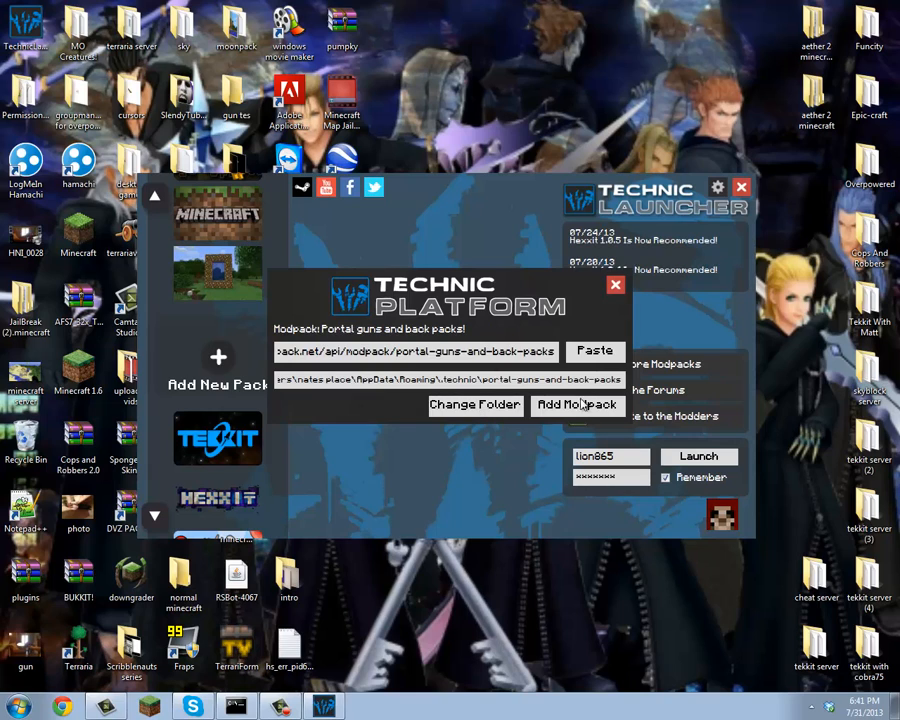
click(578, 404)
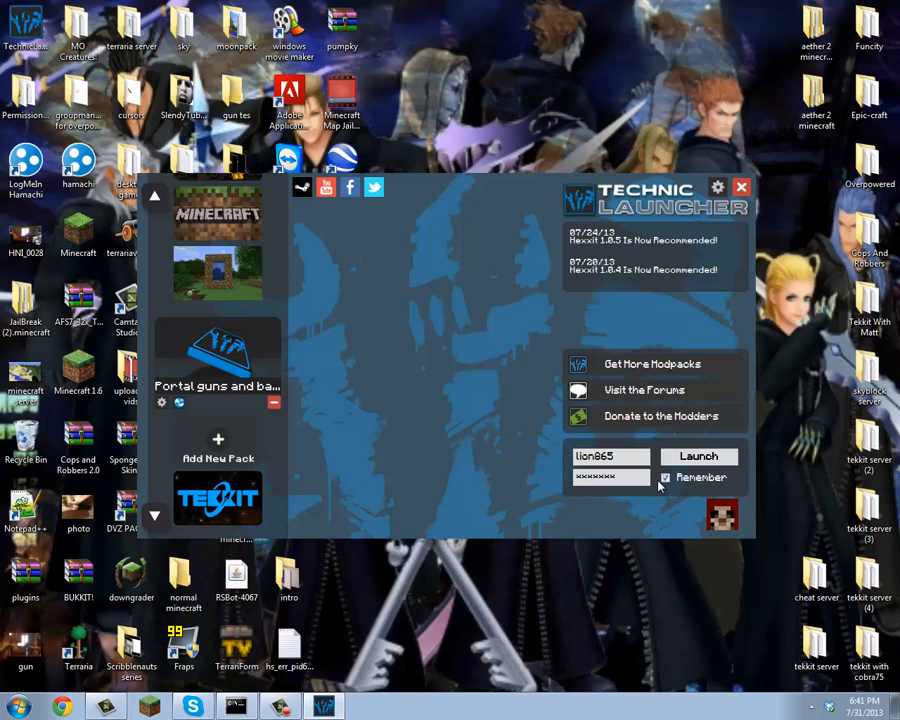
Launch the Portal guns and back packs modpack into Minecraft 1.5.1
click(698, 456)
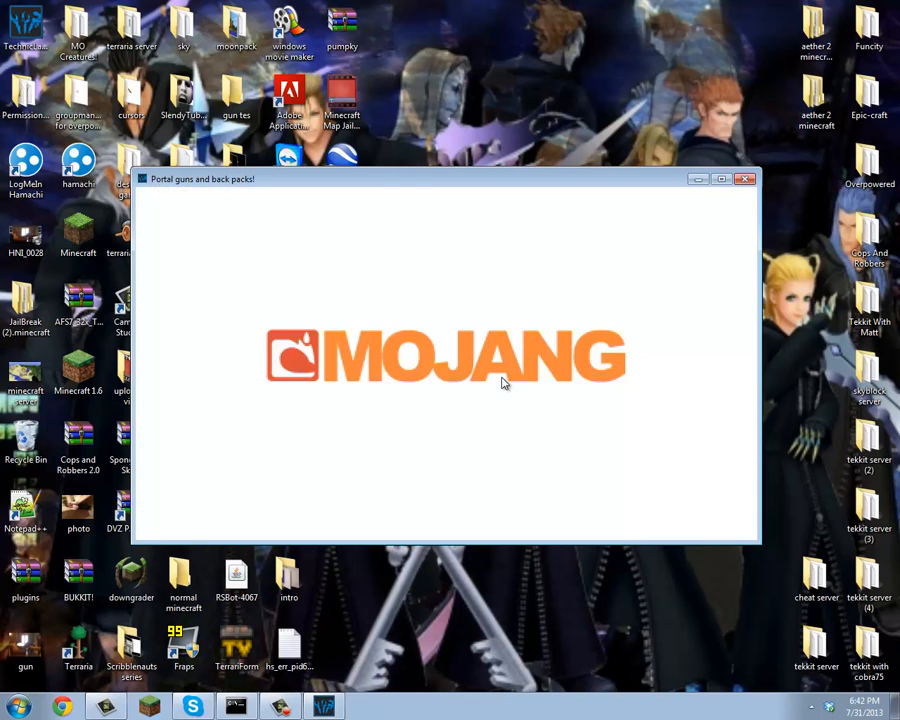
mouse_move(505, 399)
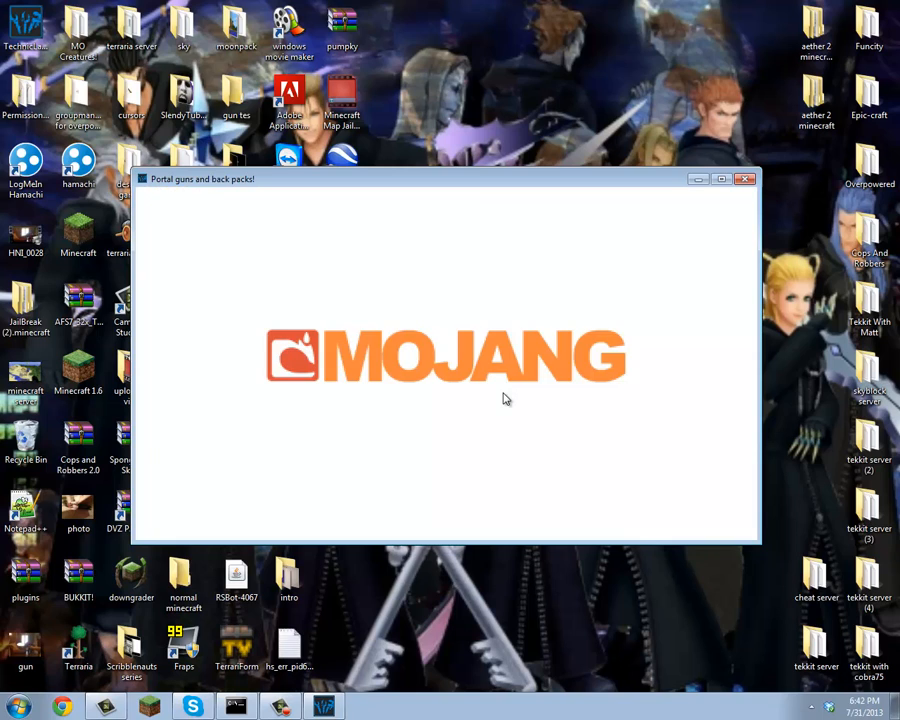
mouse_move(492, 403)
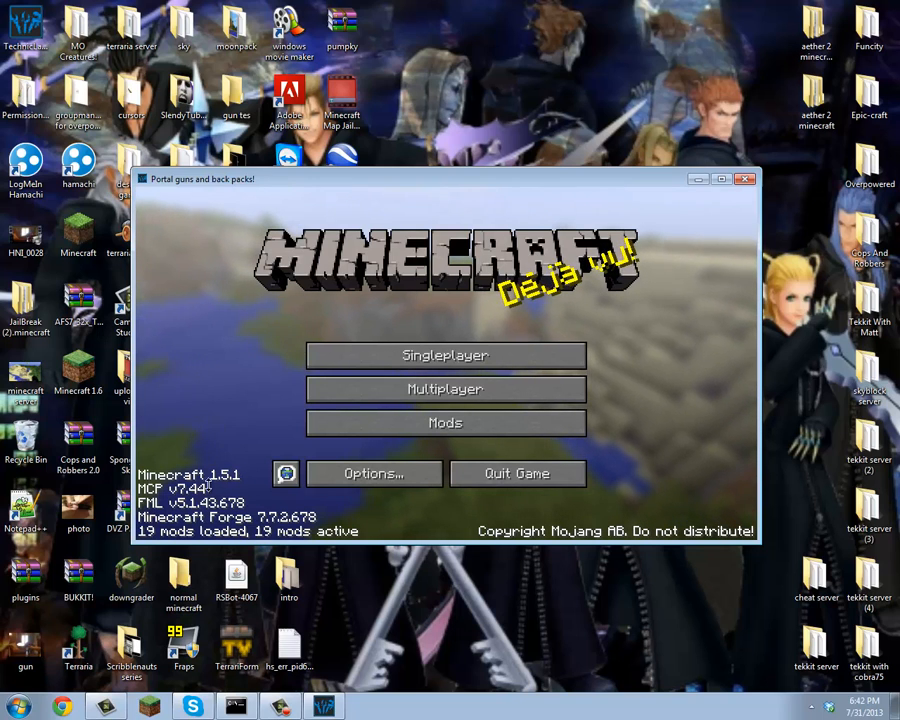
Create a new singleplayer world in Creative mode with the Default world type
click(445, 389)
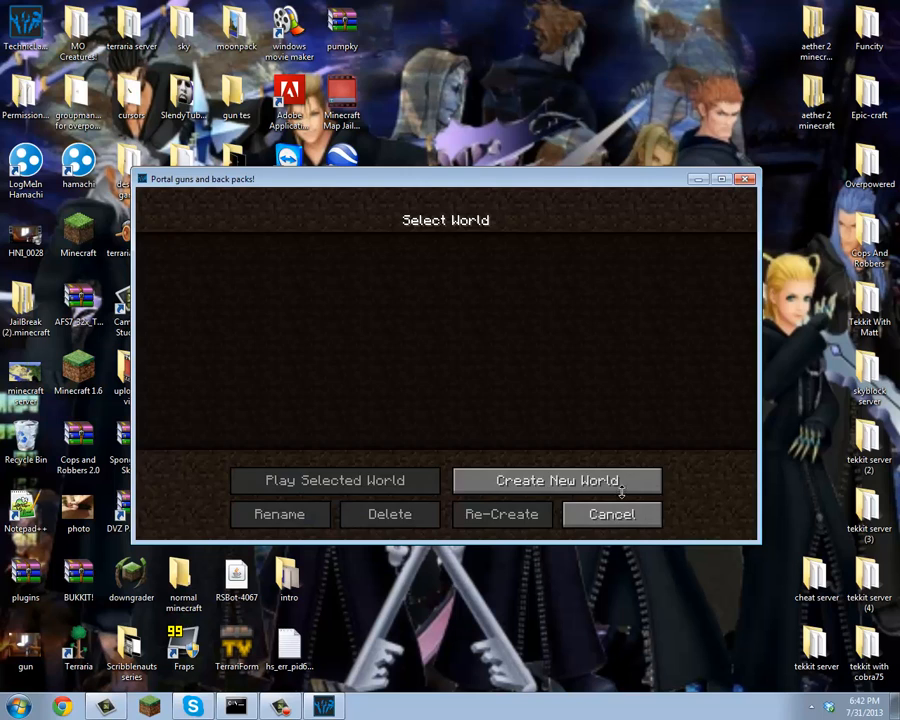
click(557, 480)
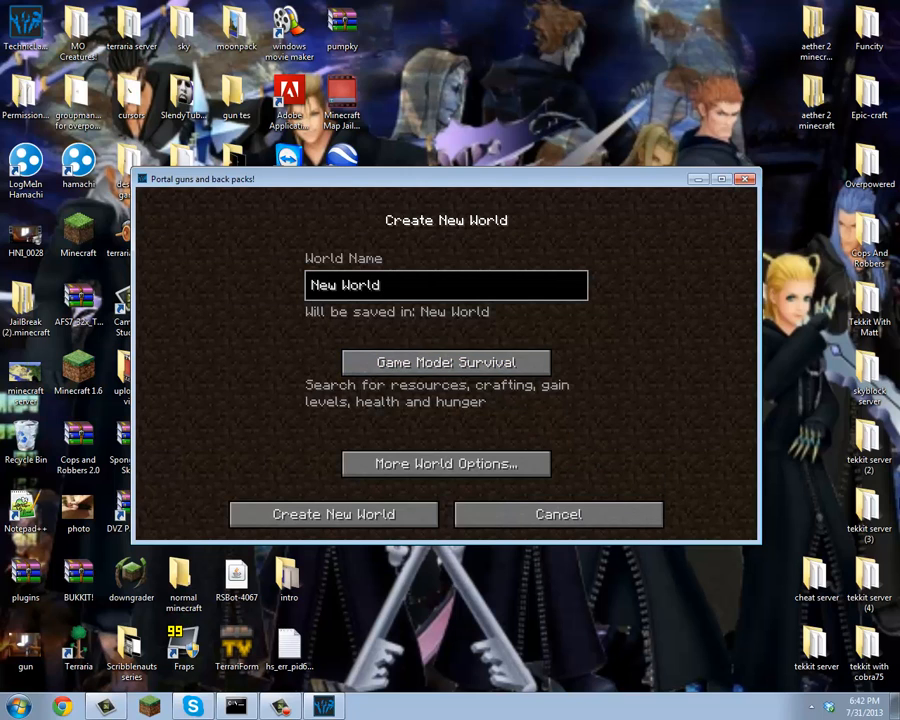
click(446, 362)
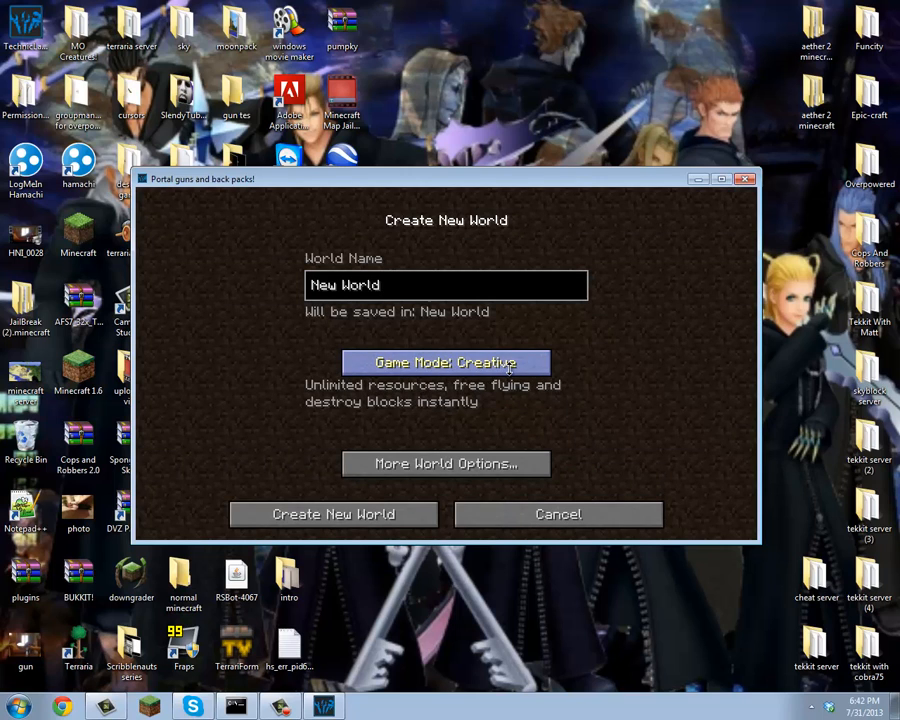
click(445, 463)
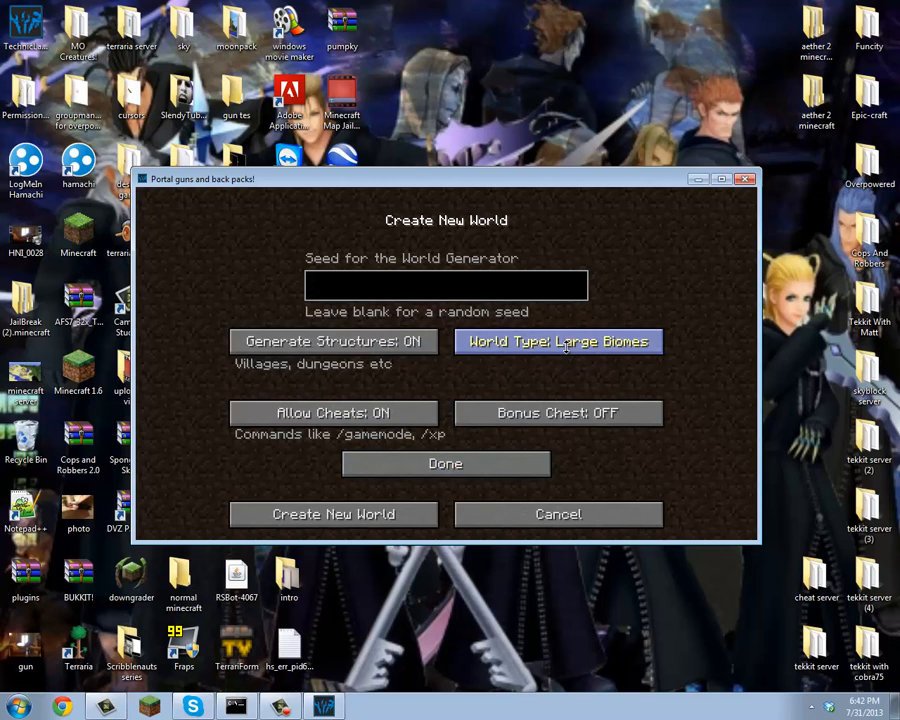
click(557, 341)
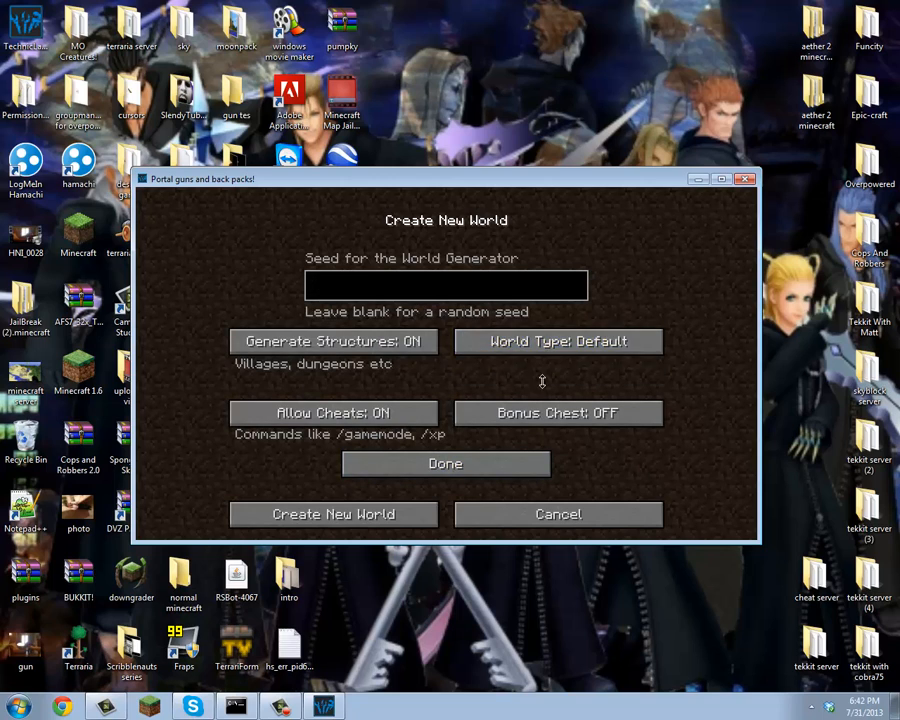
mouse_move(445, 463)
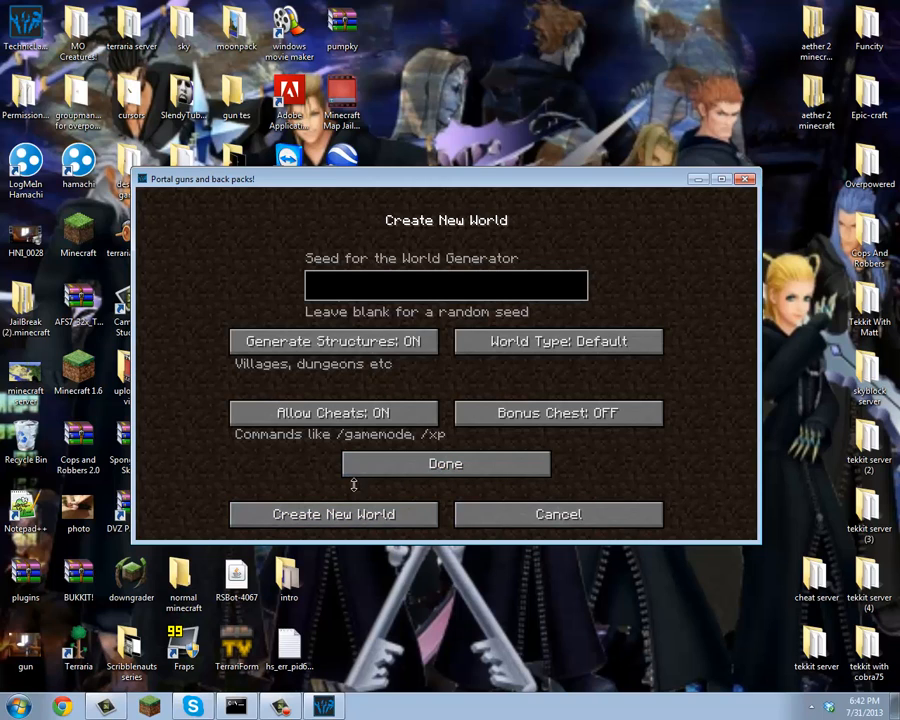
click(445, 463)
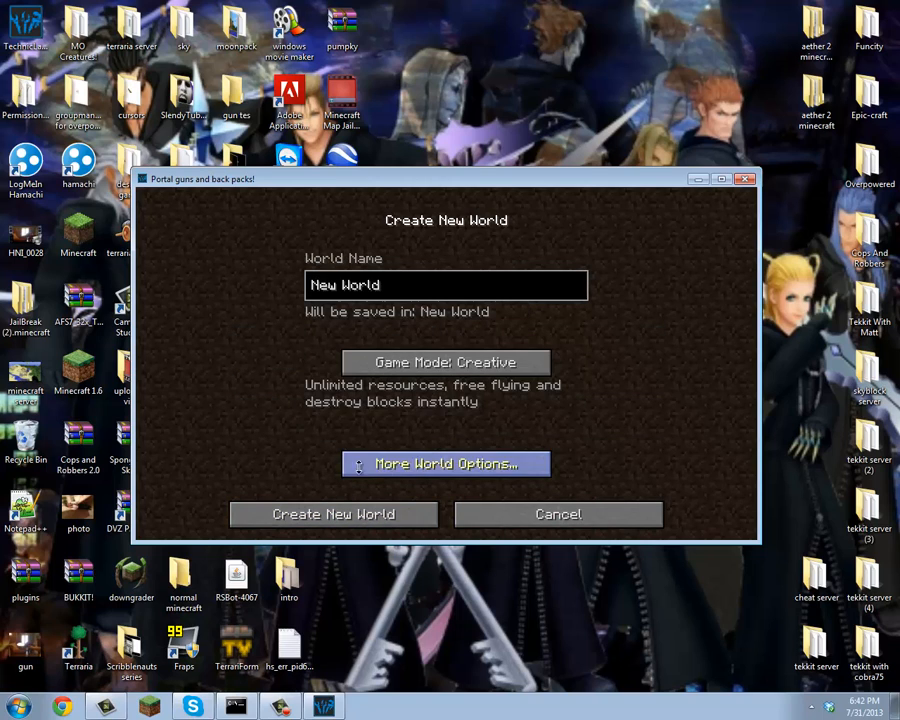
click(333, 514)
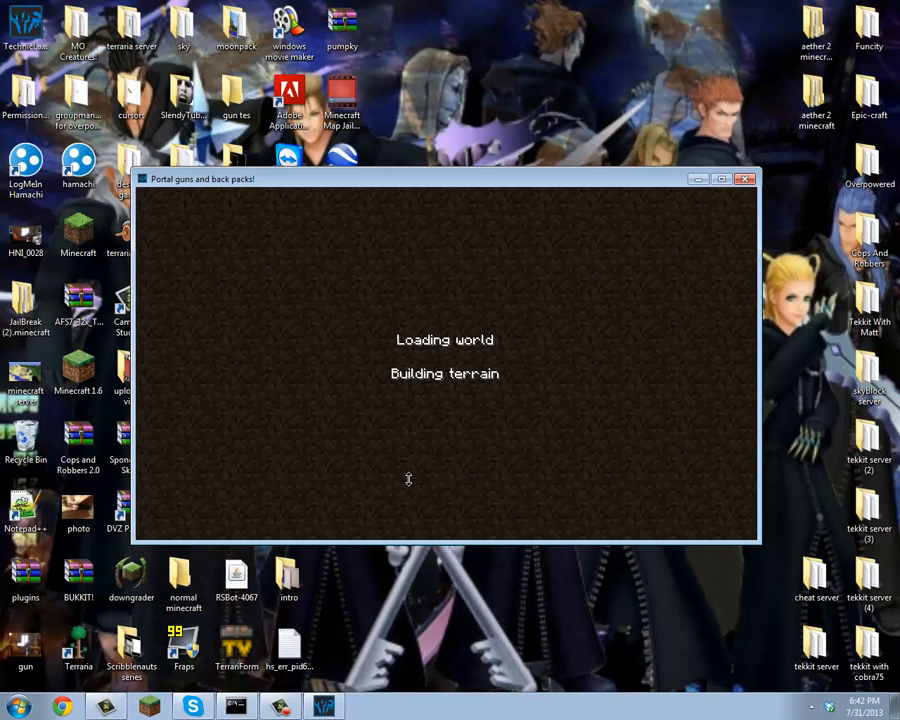
mouse_move(409, 472)
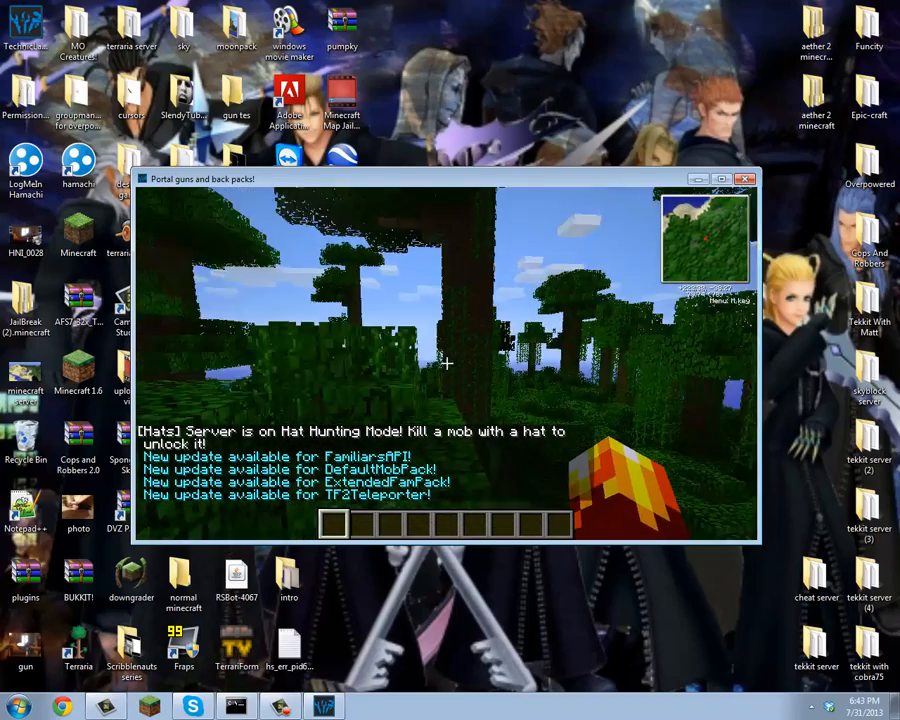
Bring up the creative inventory once the new world has loaded
key(e)
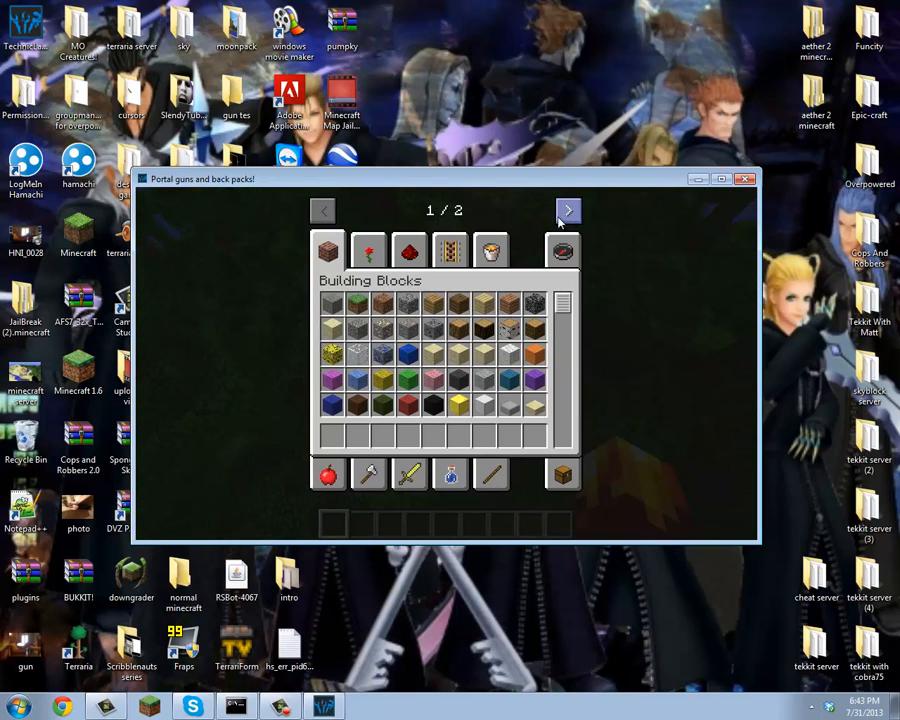
Go to the second page of creative tabs to reach the PortalGun category
click(568, 210)
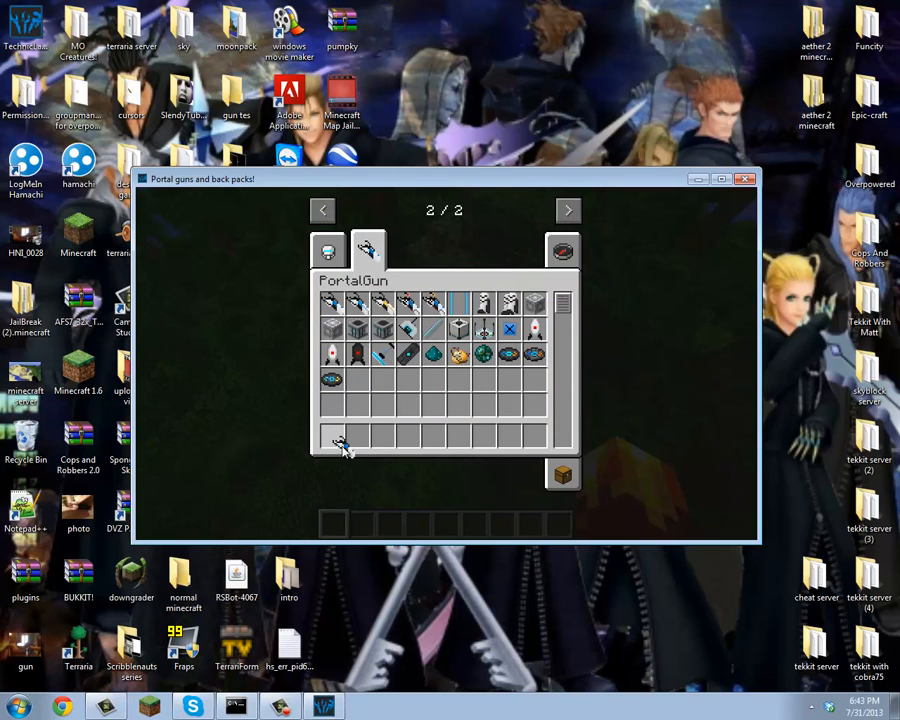
mouse_move(383, 340)
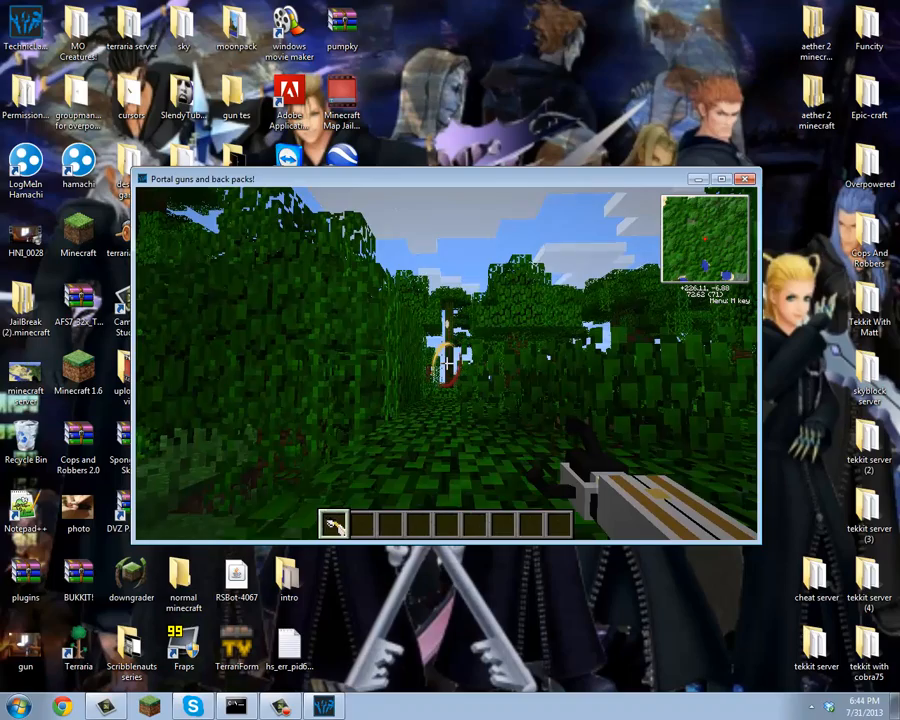
Shoot a portal in the jungle and enlarge the game window to full screen
click(445, 360)
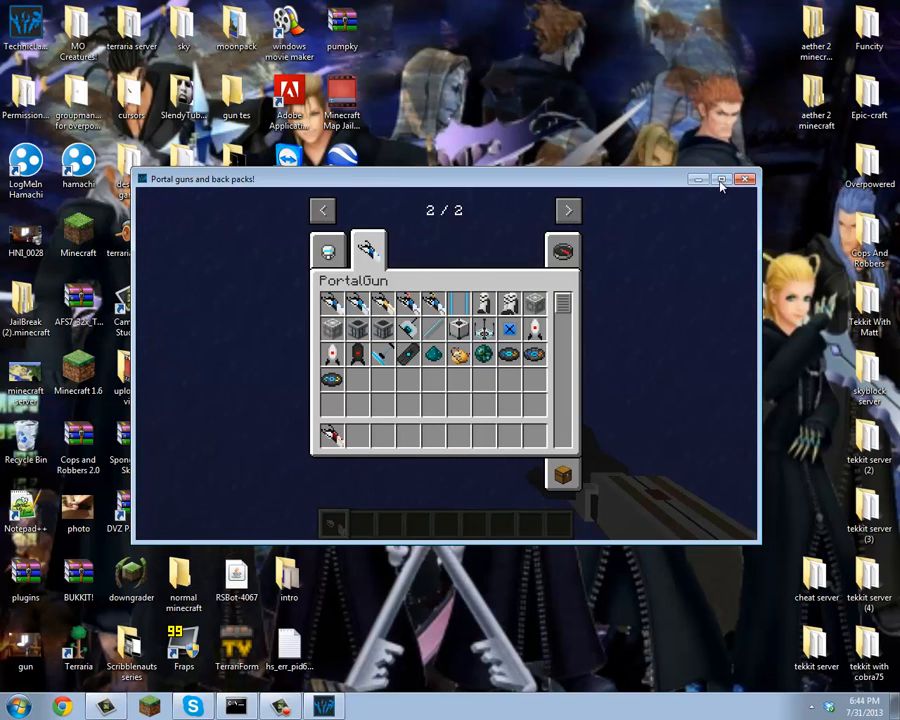
click(722, 179)
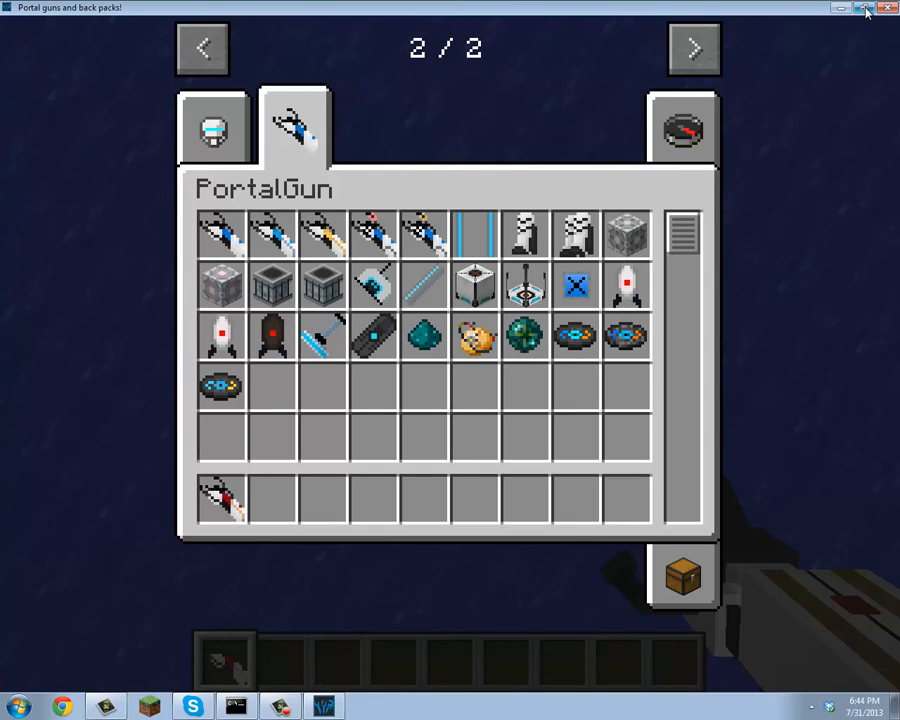
Restore the window to normal size, quit to the title screen and close Minecraft
click(866, 8)
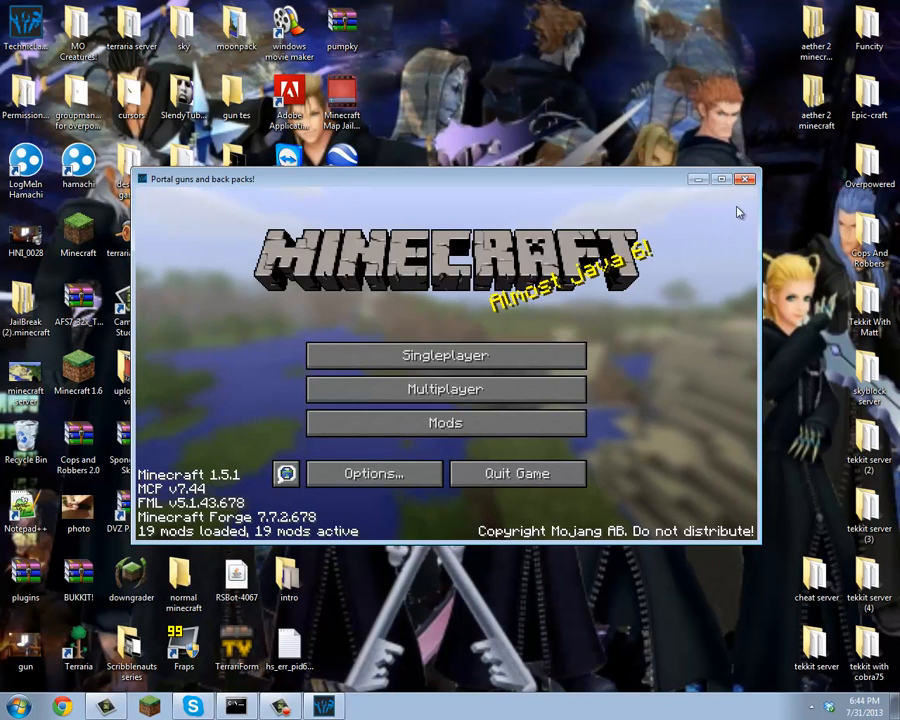
click(745, 179)
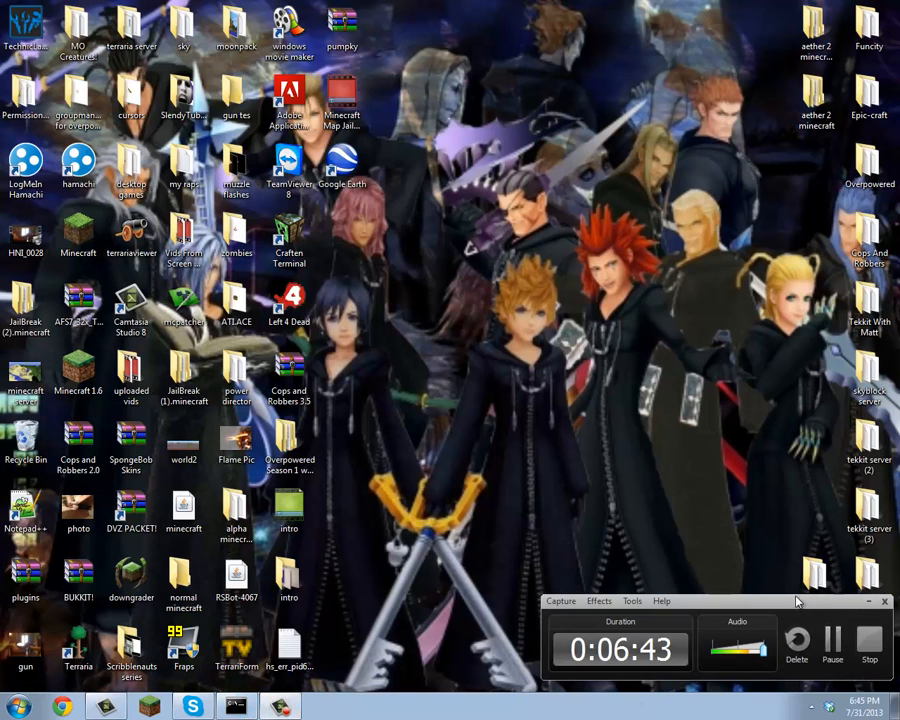
mouse_move(755, 608)
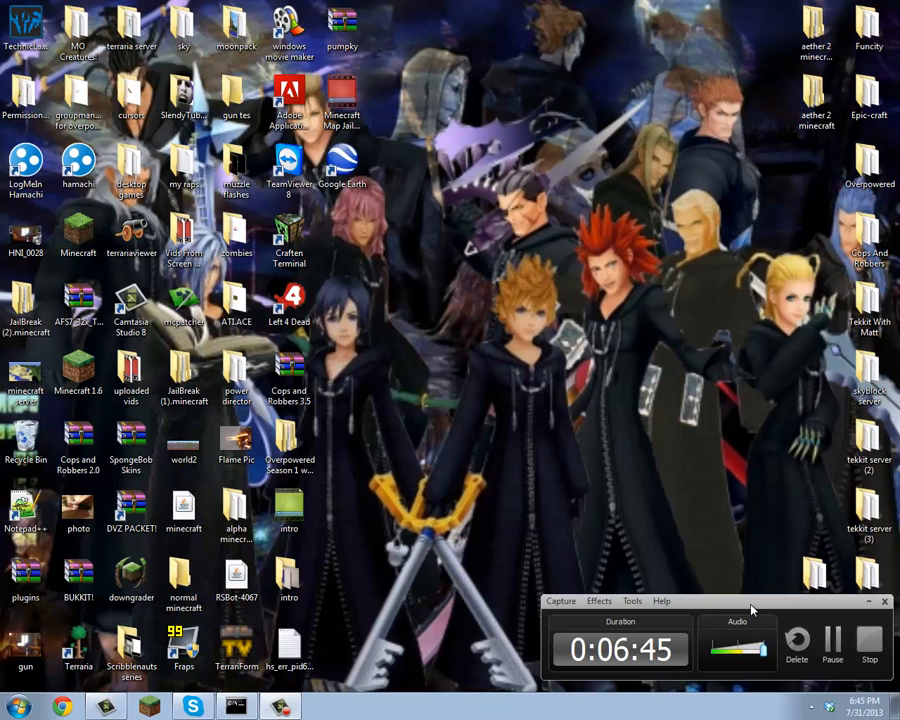